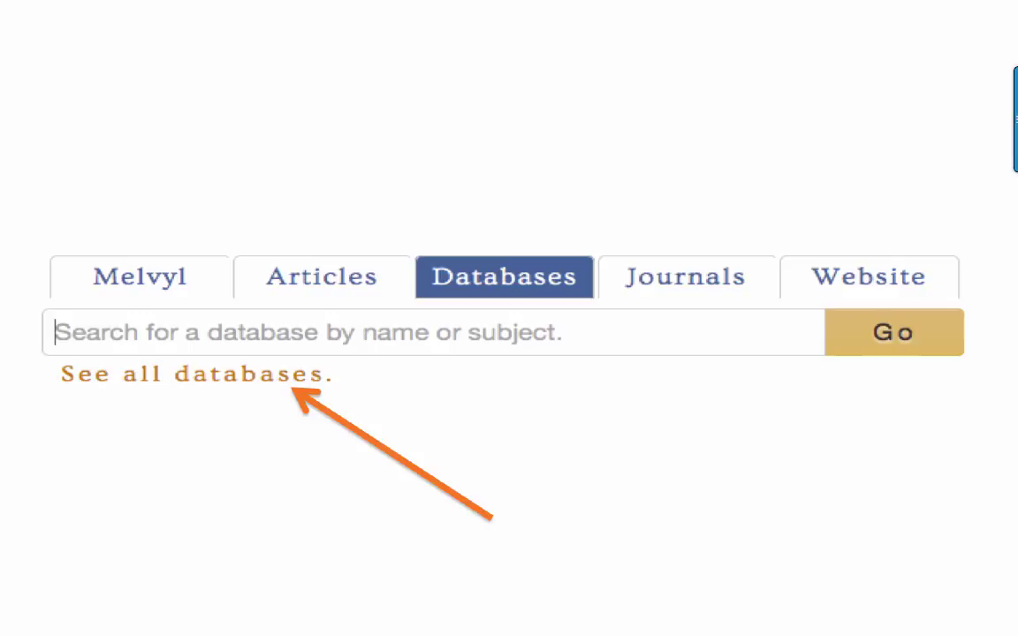
Step: Reach the A-Z Databases page listing all 699 databases via 'See all databases'
left_click(195, 375)
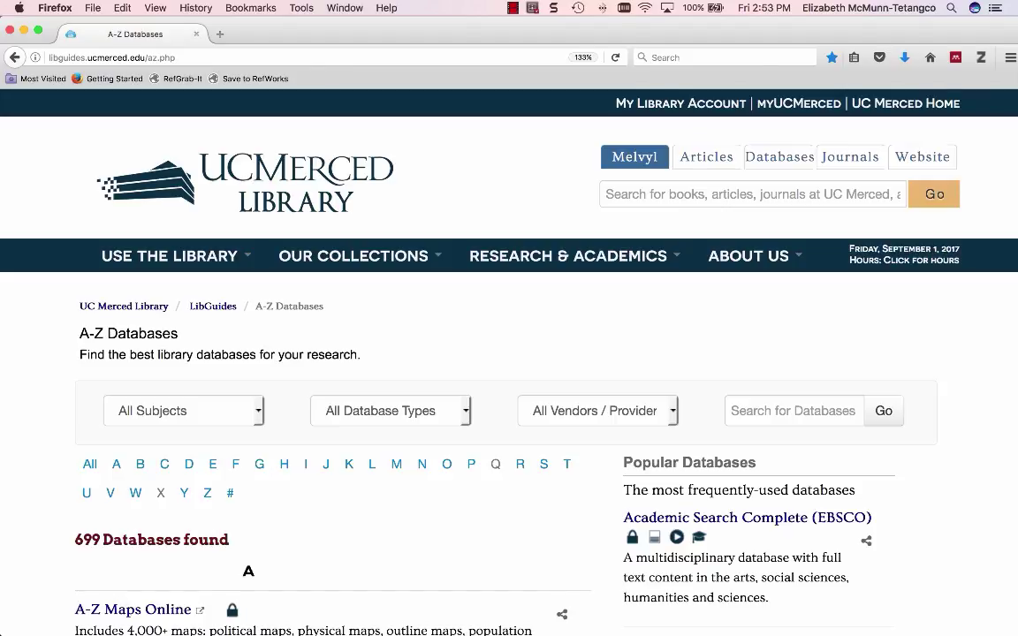
Step: Browse the All Subjects and All Database Types dropdowns without applying any filter
left_click(184, 410)
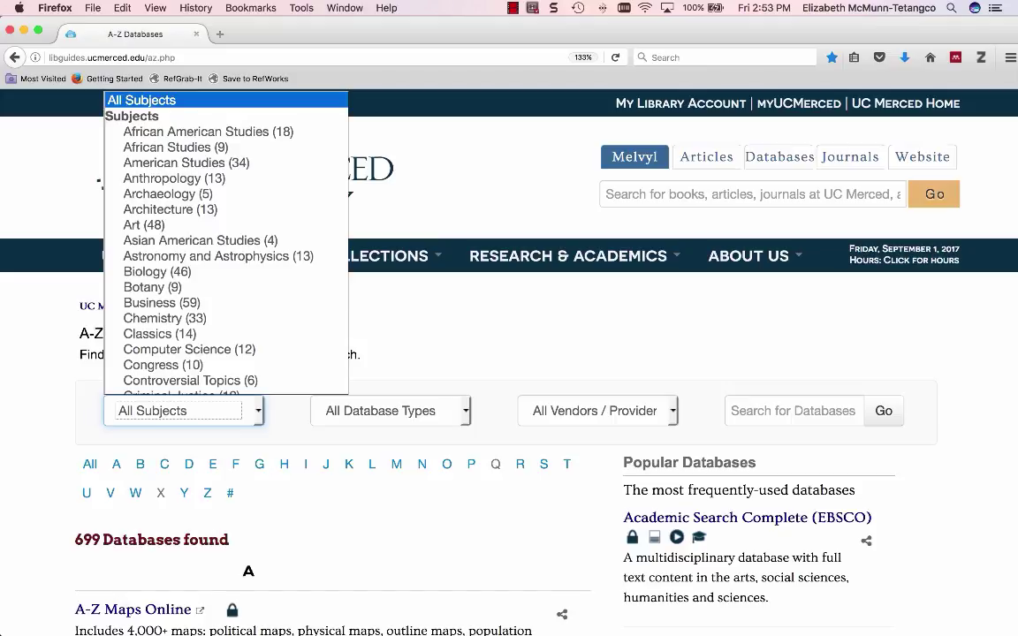
left_click(389, 409)
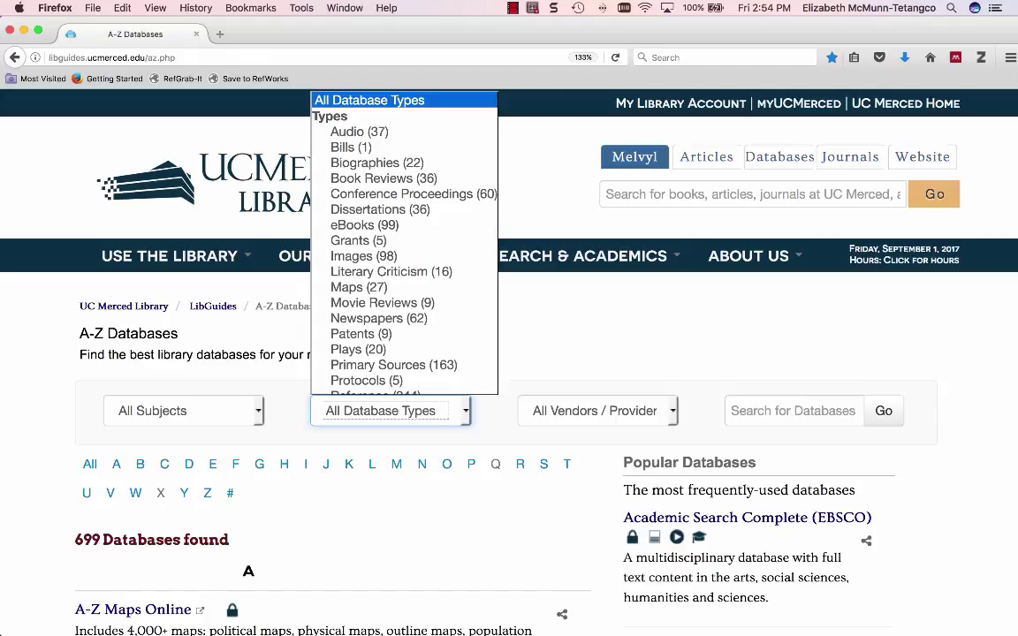
left_click(597, 410)
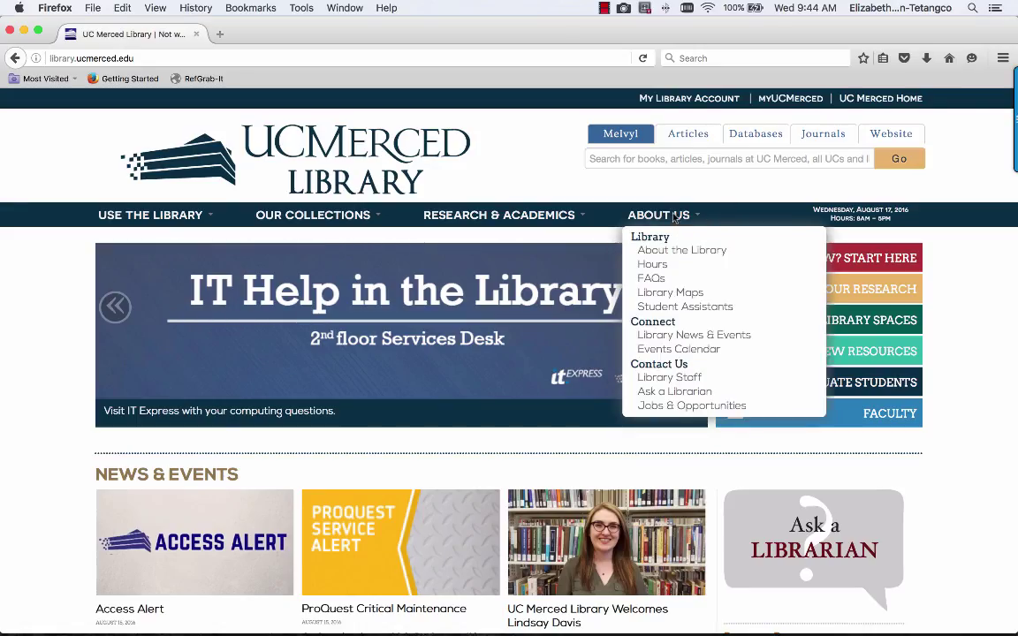
mouse_move(667, 378)
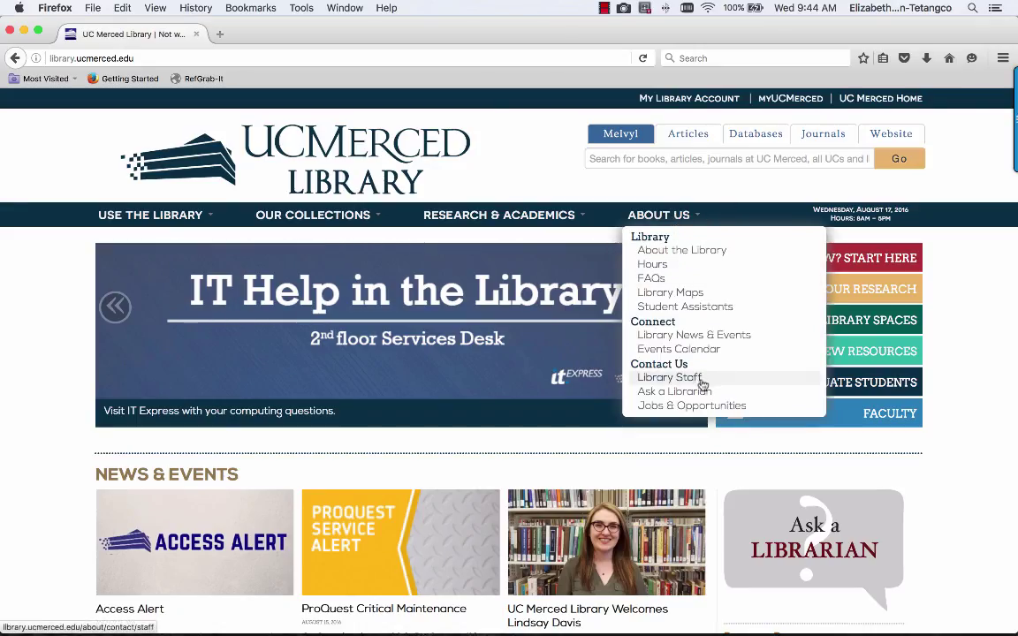
Step: Reach Ask a Librarian from About Us > Contact Us, showing chat, consult and call options
left_click(673, 390)
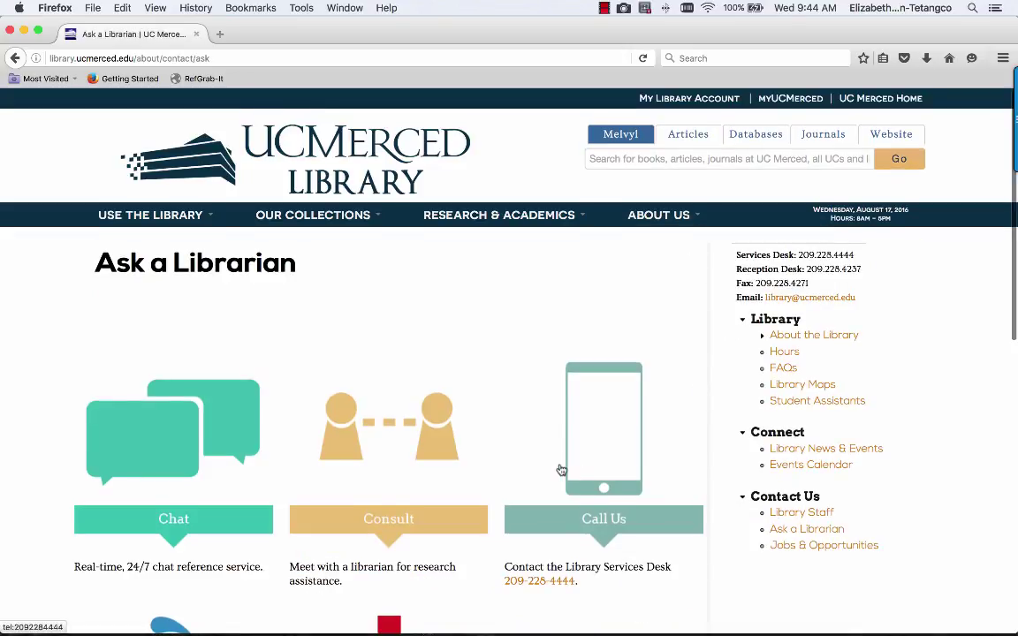